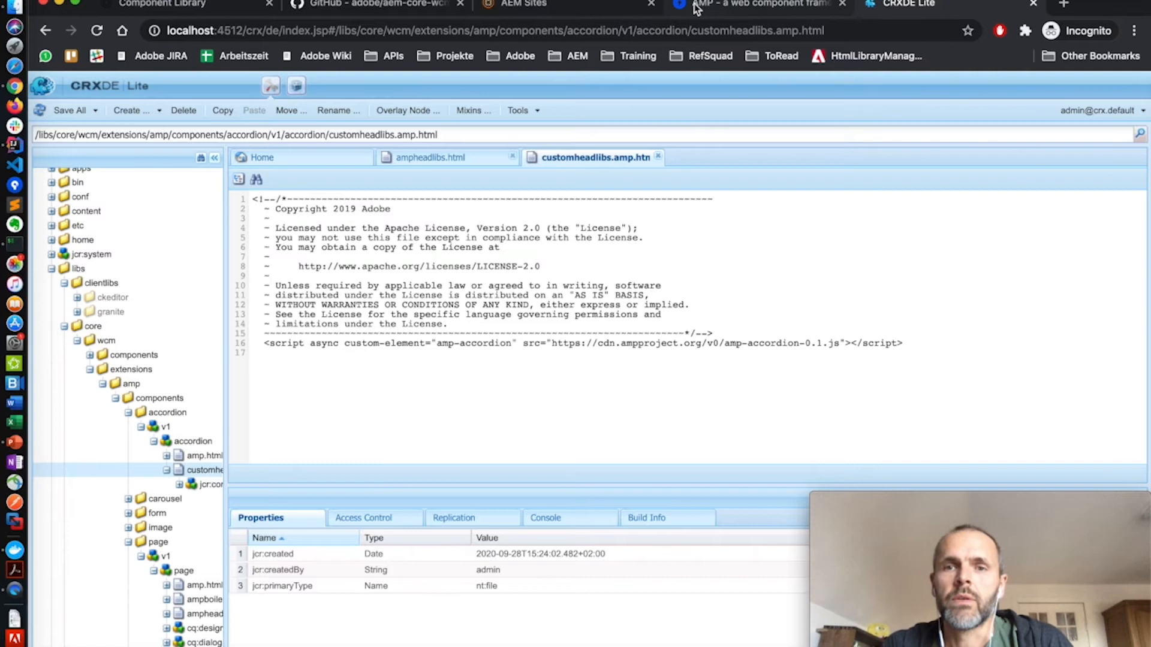
- Switch to the amp.dev browser tab from the AEM file view
click(764, 4)
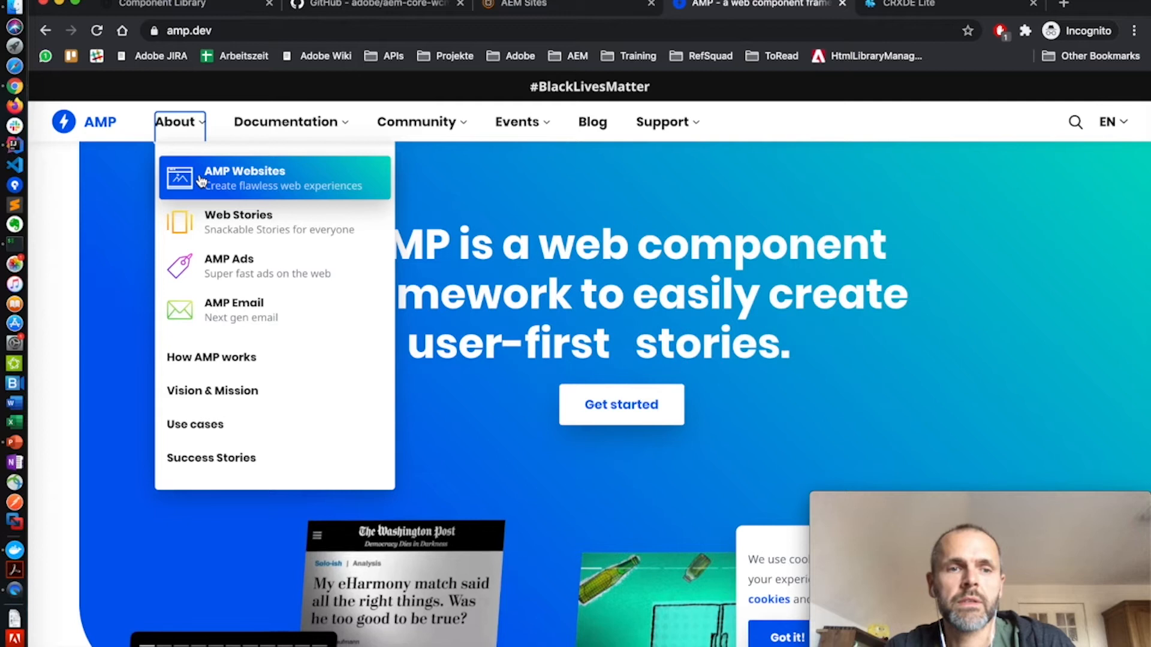
mouse_move(225, 222)
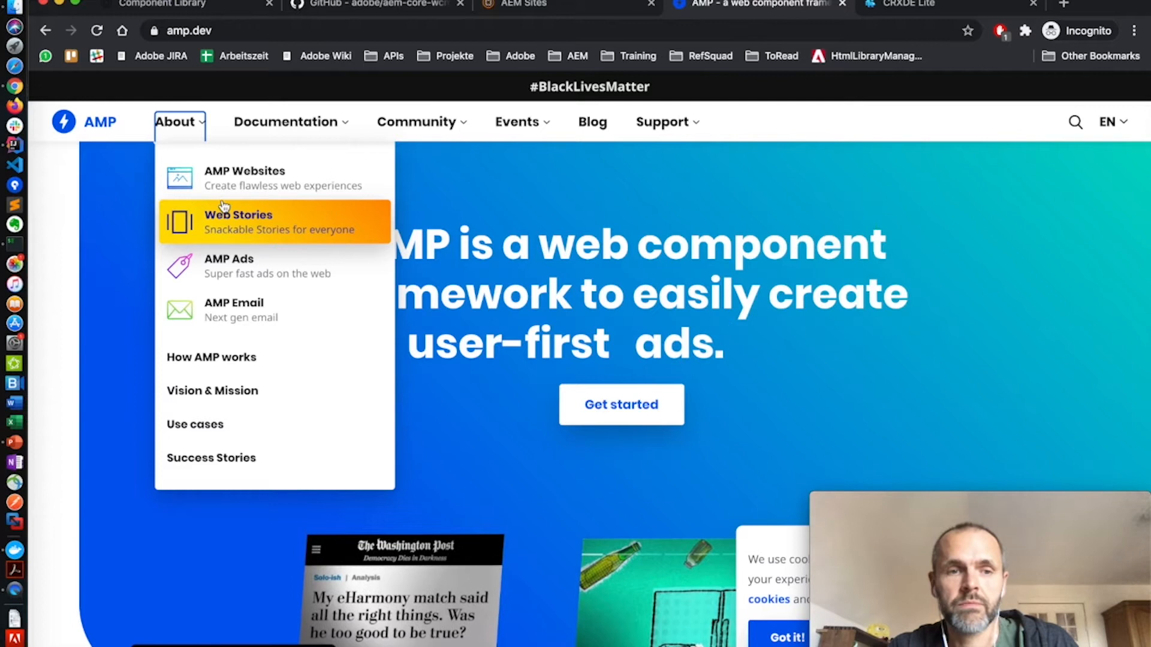
mouse_move(276, 266)
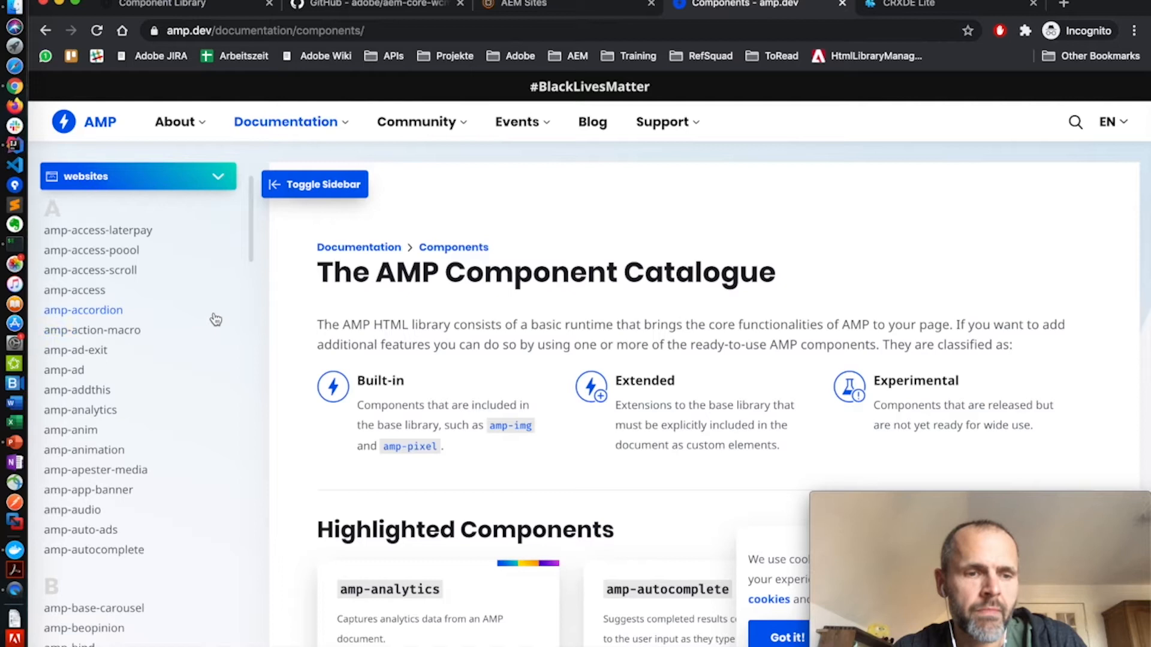
scroll(down, 3)
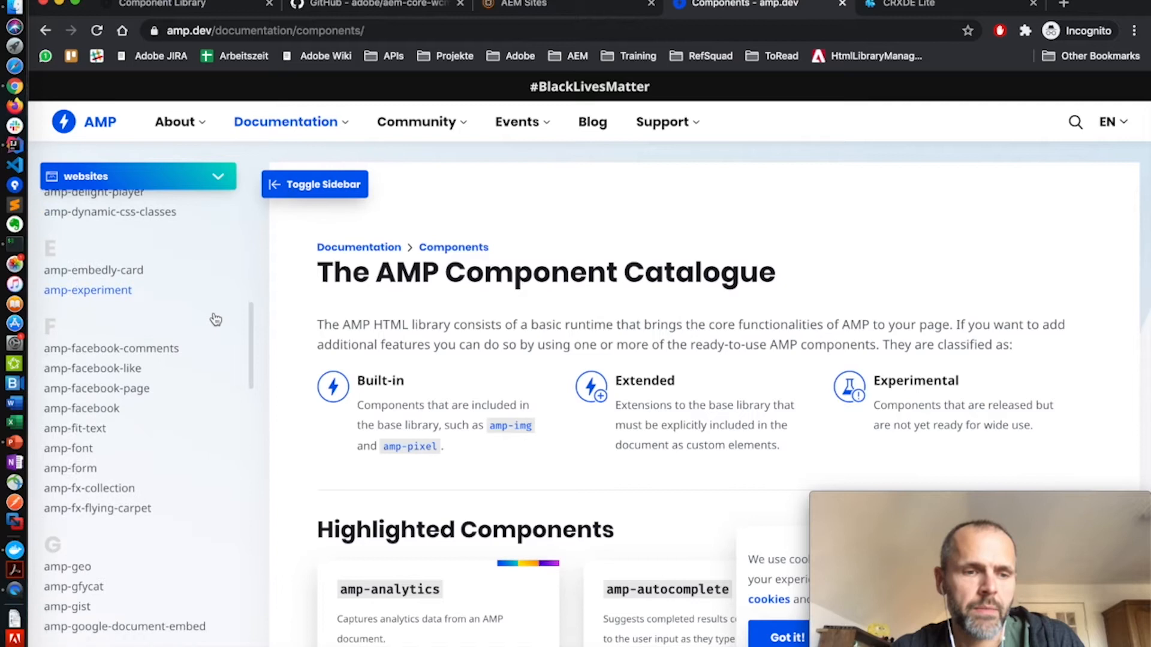
scroll(down, 3)
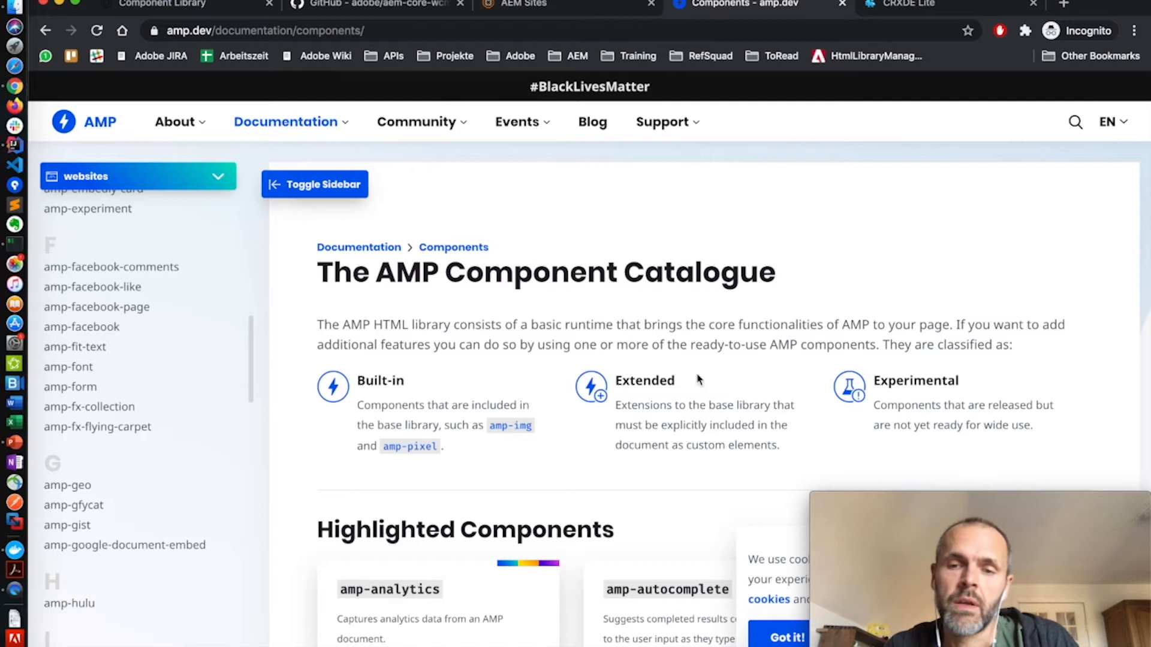
key(cmd+tab)
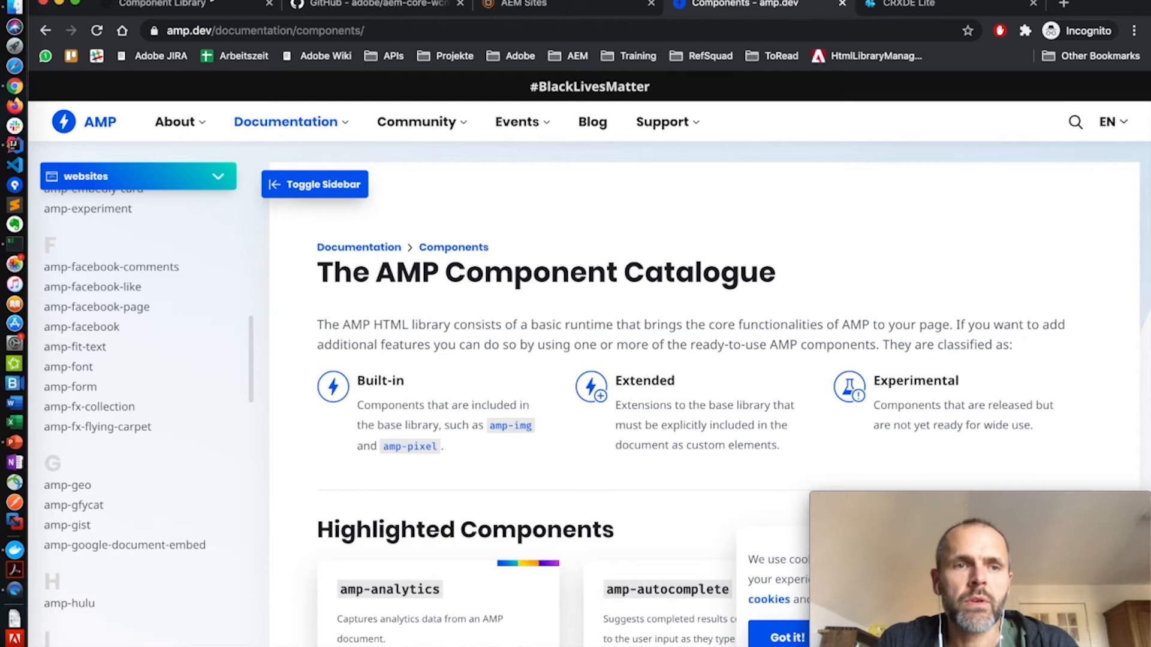
- Switch to the aemcomponents.dev Component Library tab in Chrome
click(176, 6)
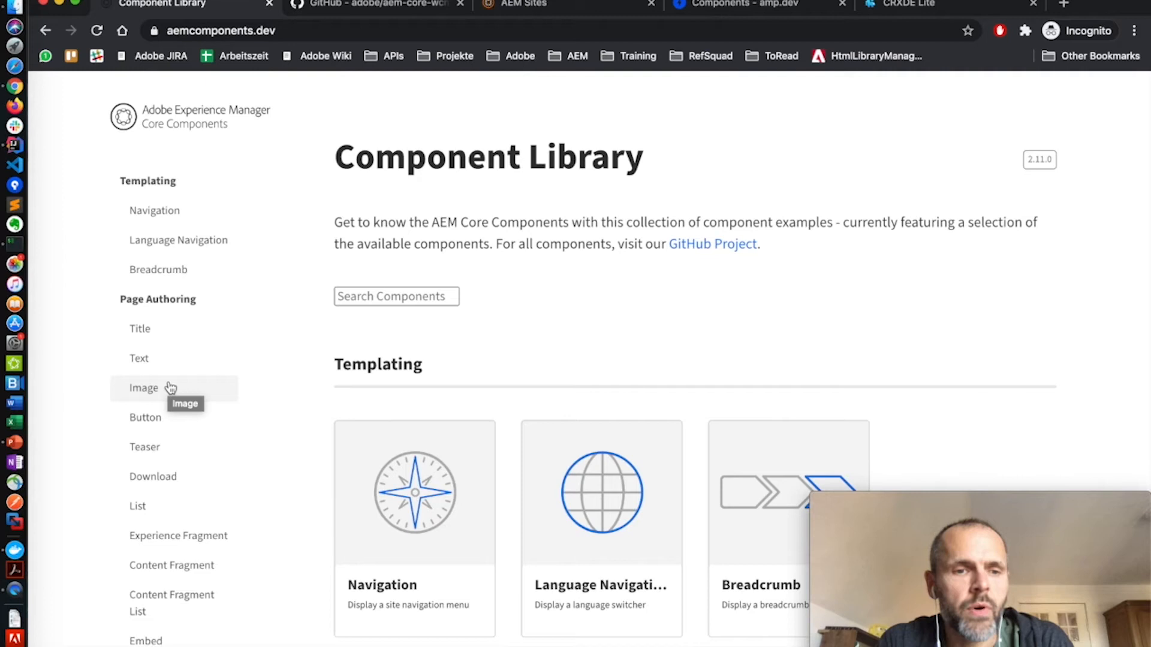
- View the Image component's AMP example page, scrolling through its Standard and Caption examples
click(143, 387)
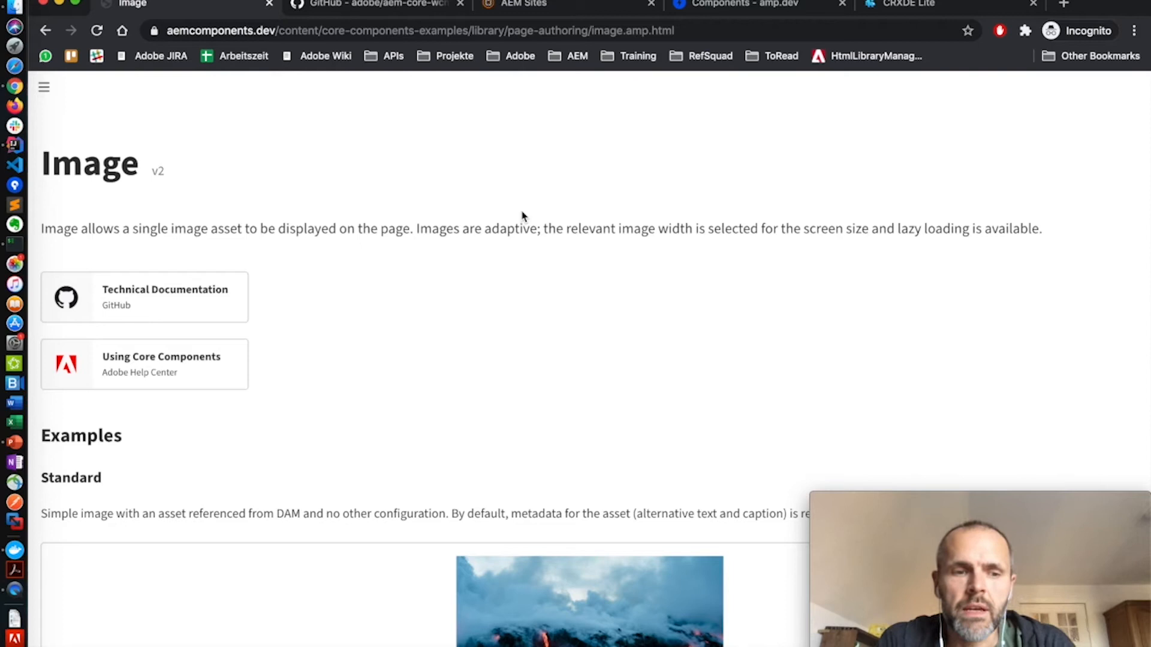
scroll(down, 3)
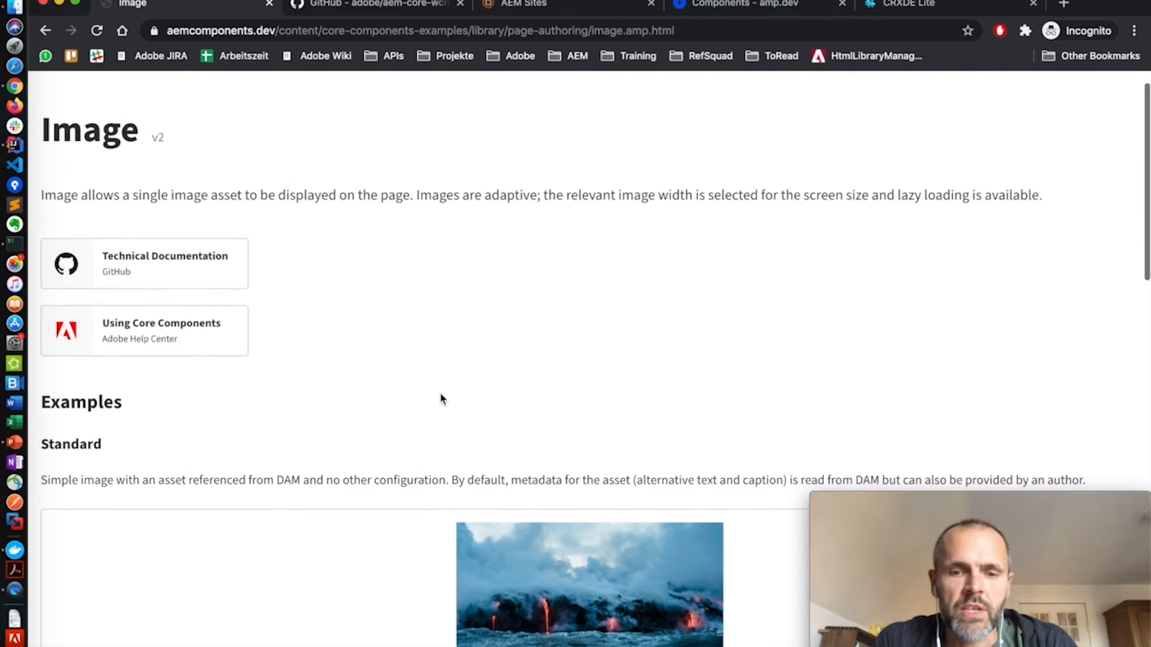
scroll(down, 3)
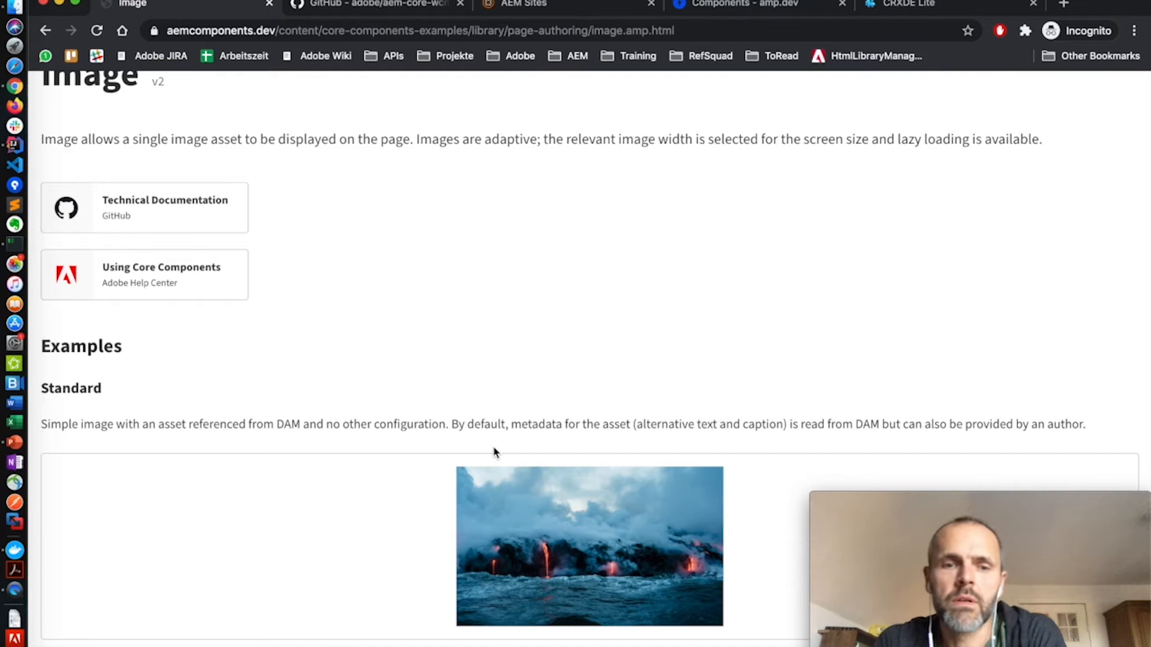
scroll(down, 3)
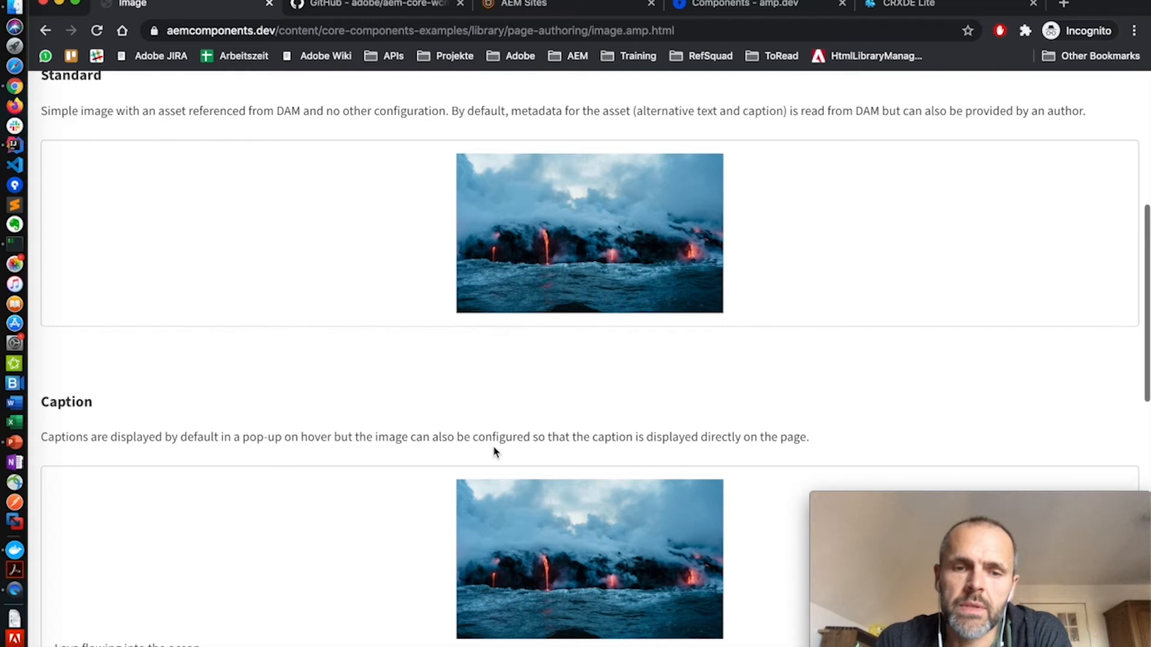
mouse_move(330, 255)
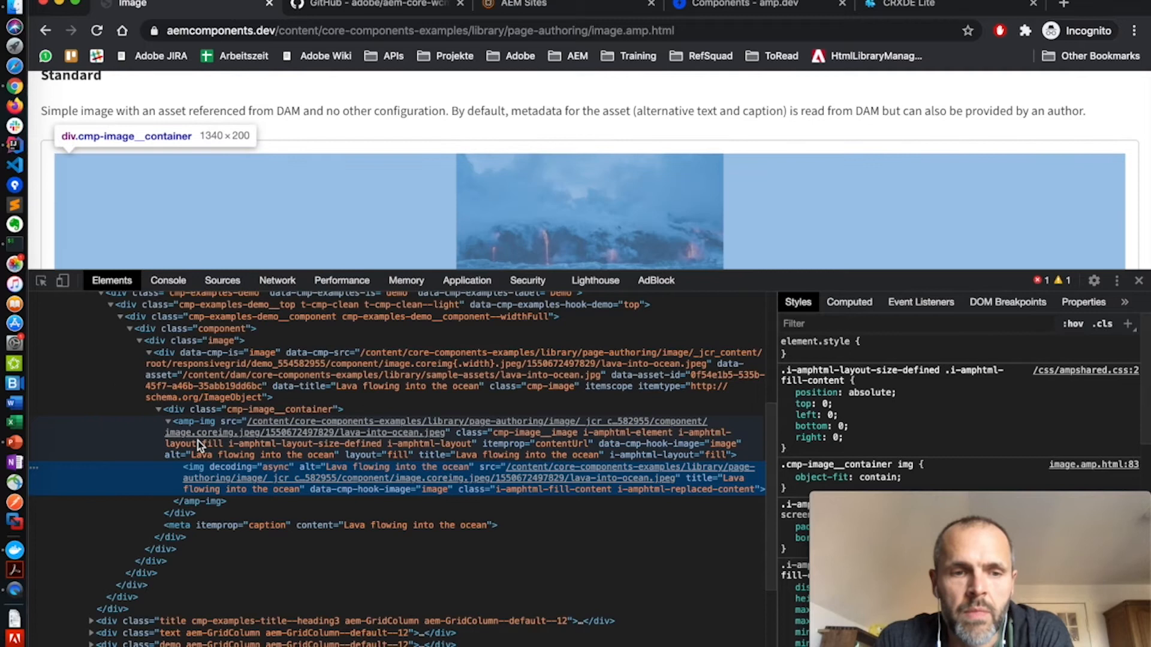
mouse_move(192, 421)
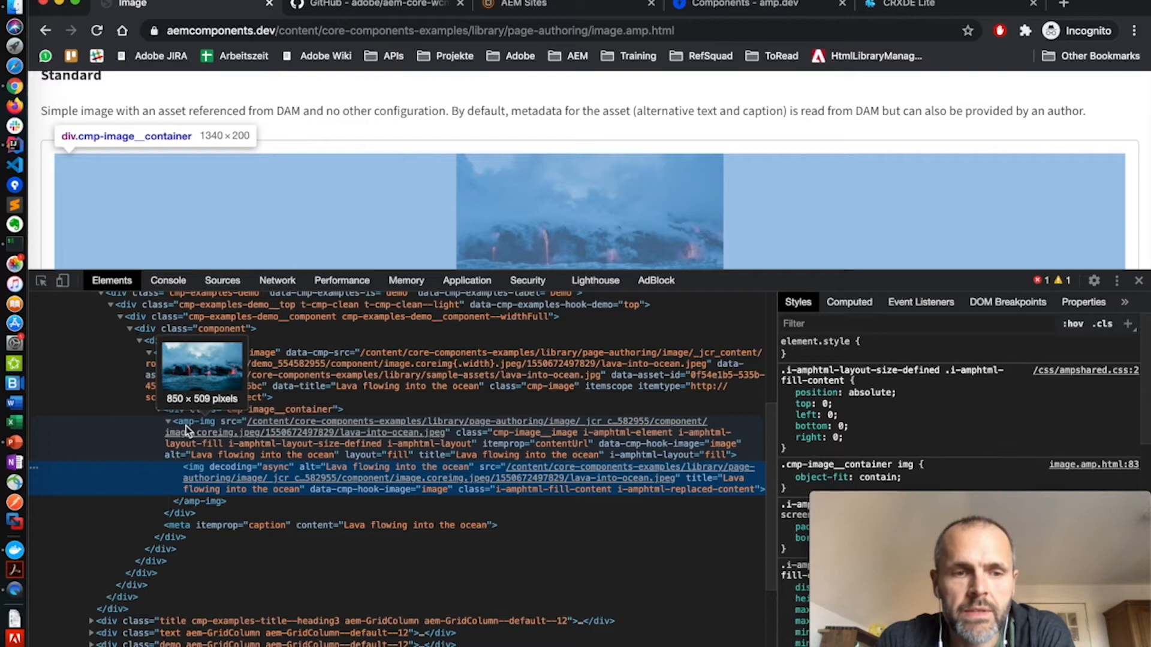
mouse_move(208, 431)
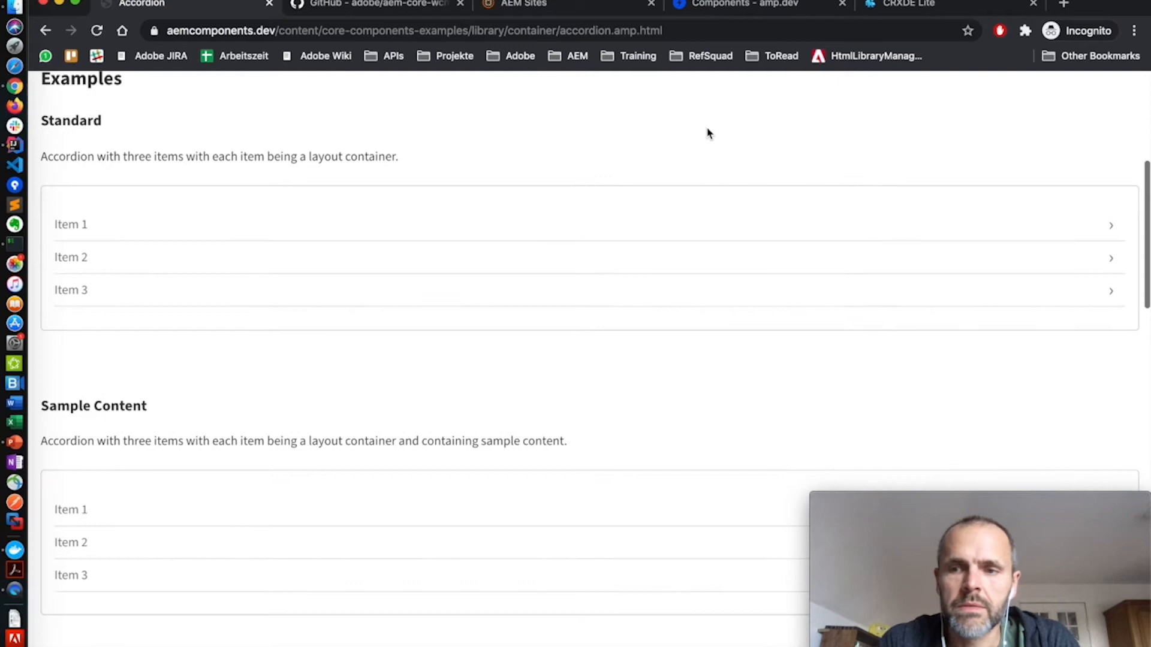
- Scroll the Accordion AMP page down to the Expanded Item example
scroll(down, 3)
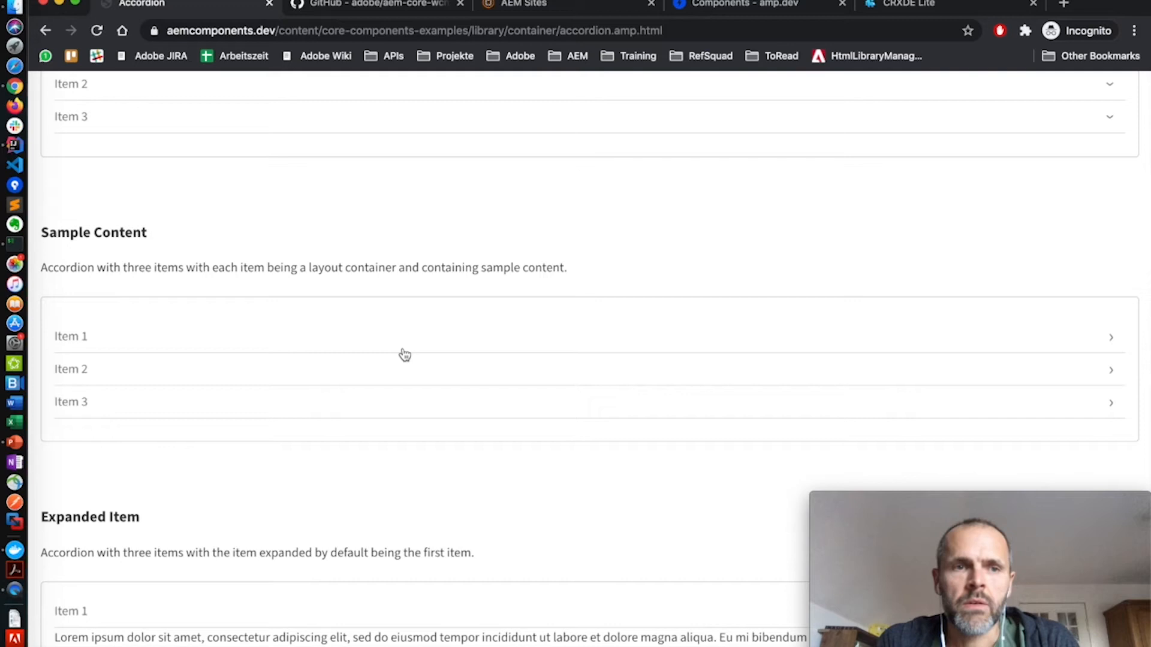
mouse_move(374, 169)
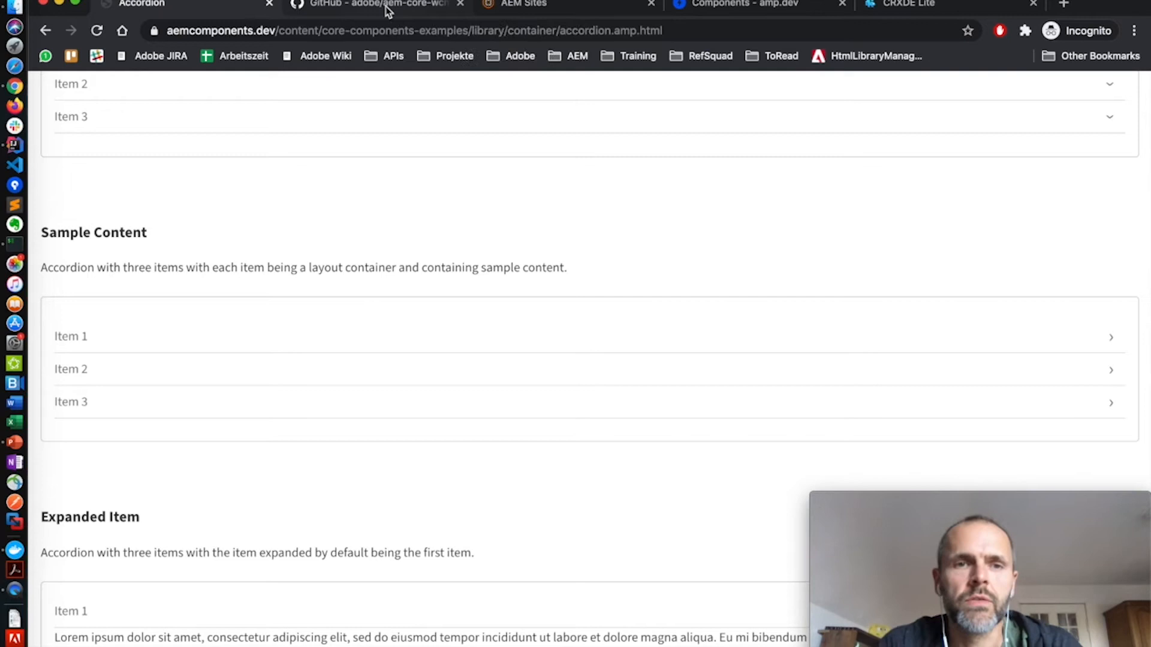
- Show the adobe/aem-core-wcm-components repository file list on GitHub
click(374, 6)
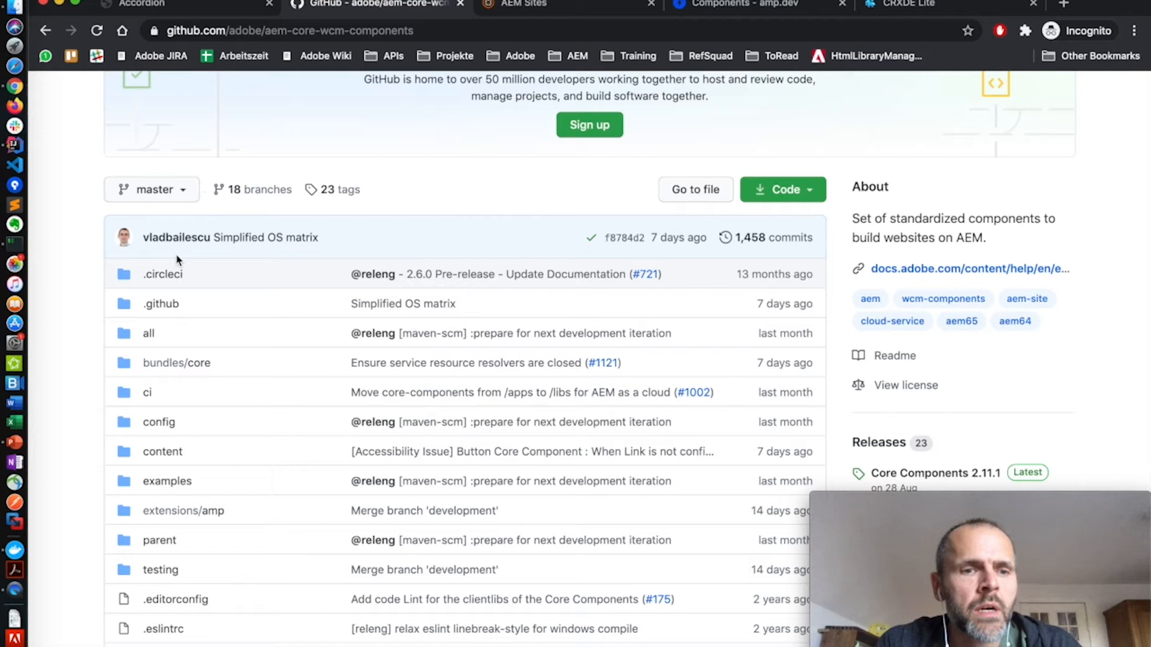
click(166, 481)
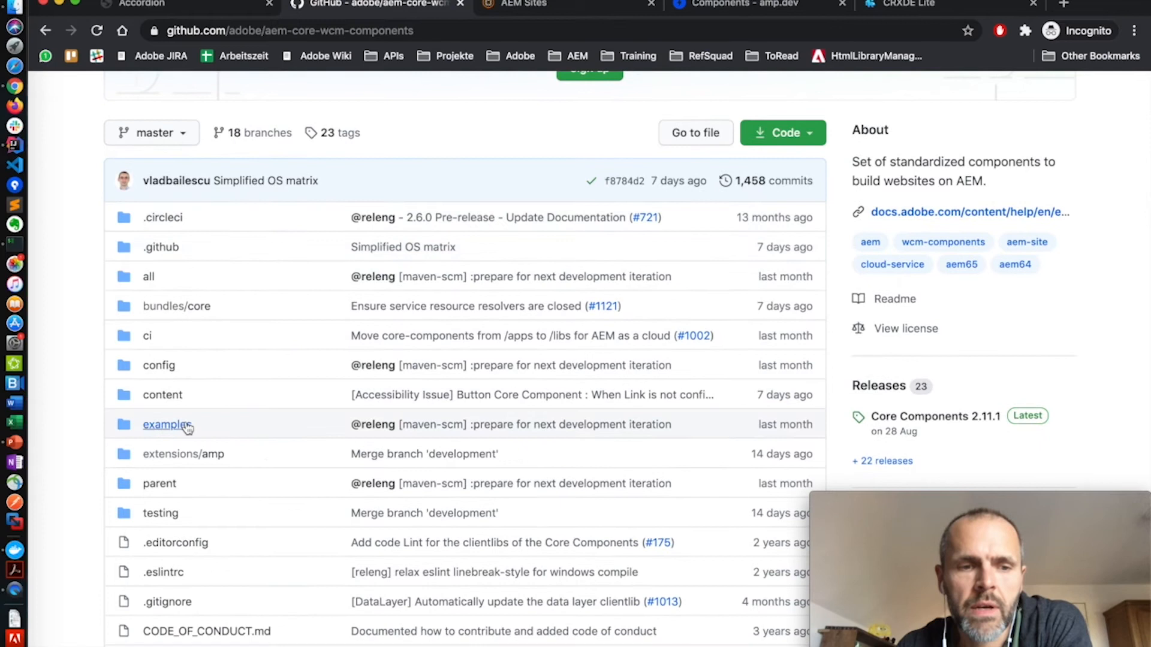
mouse_move(86, 272)
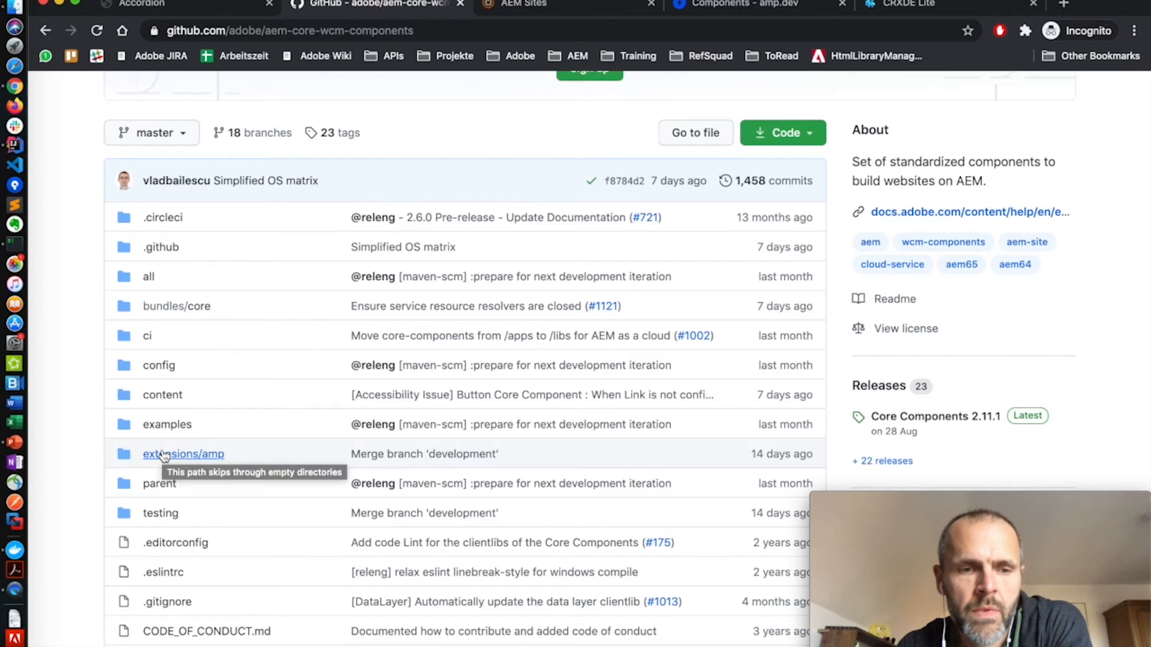
- Browse the extensions/amp folder and scroll down to its AMP README
click(182, 453)
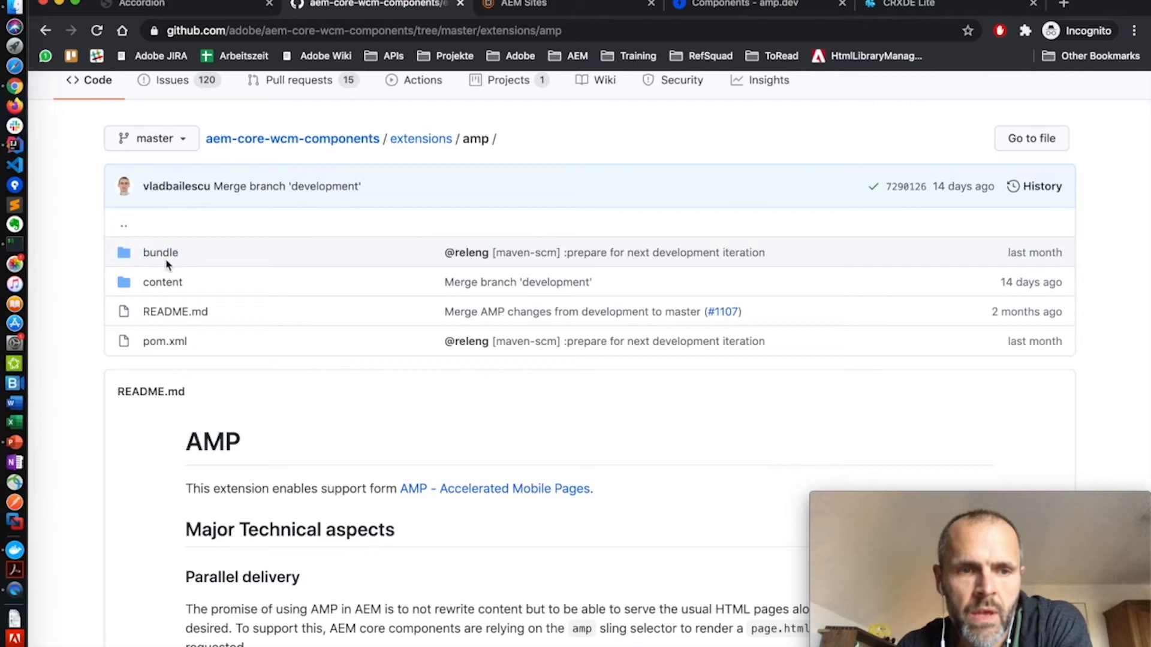
scroll(down, 3)
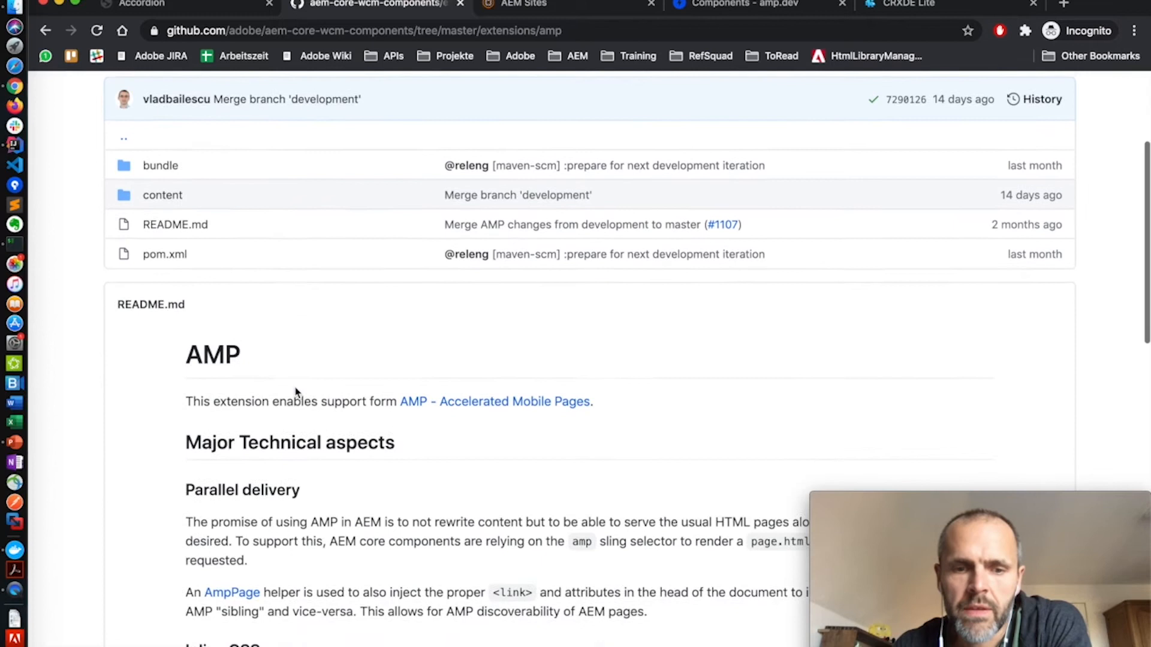
scroll(down, 3)
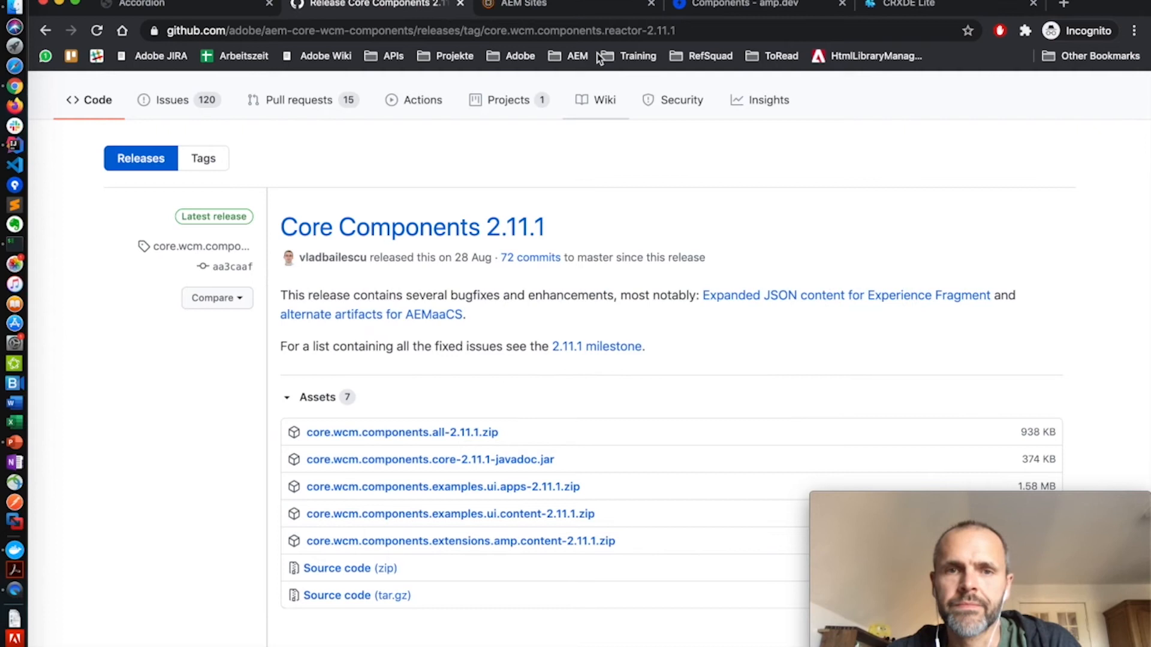
- Select the Image example page under Page Authoring in the AEM Sites console
click(524, 6)
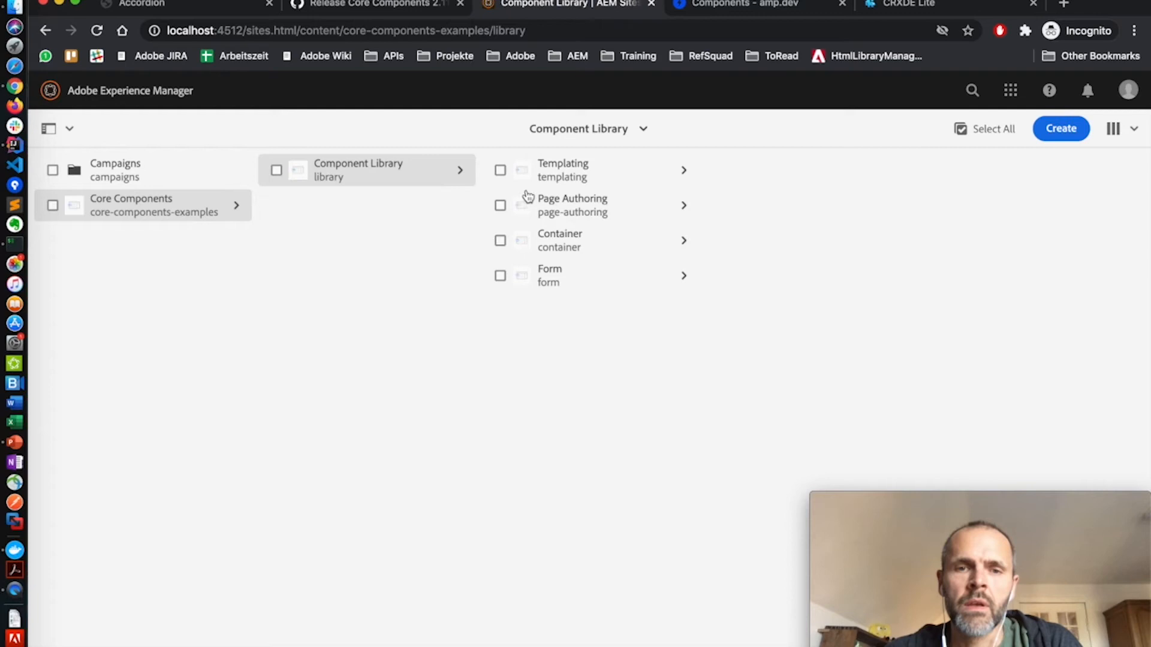
click(571, 205)
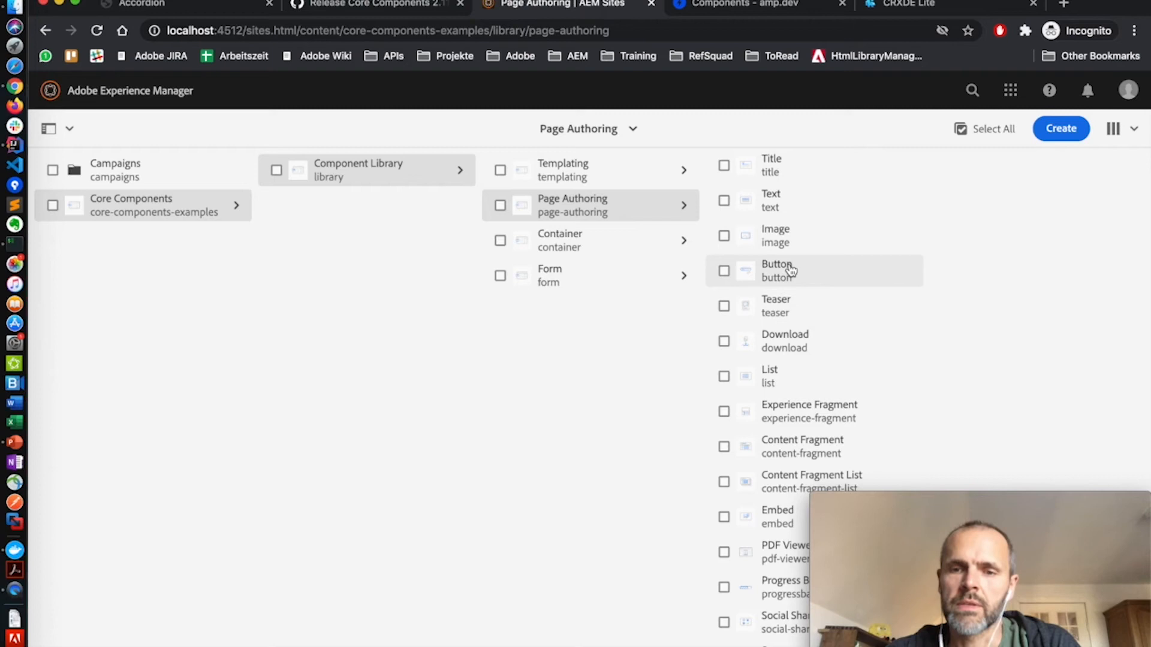
click(770, 236)
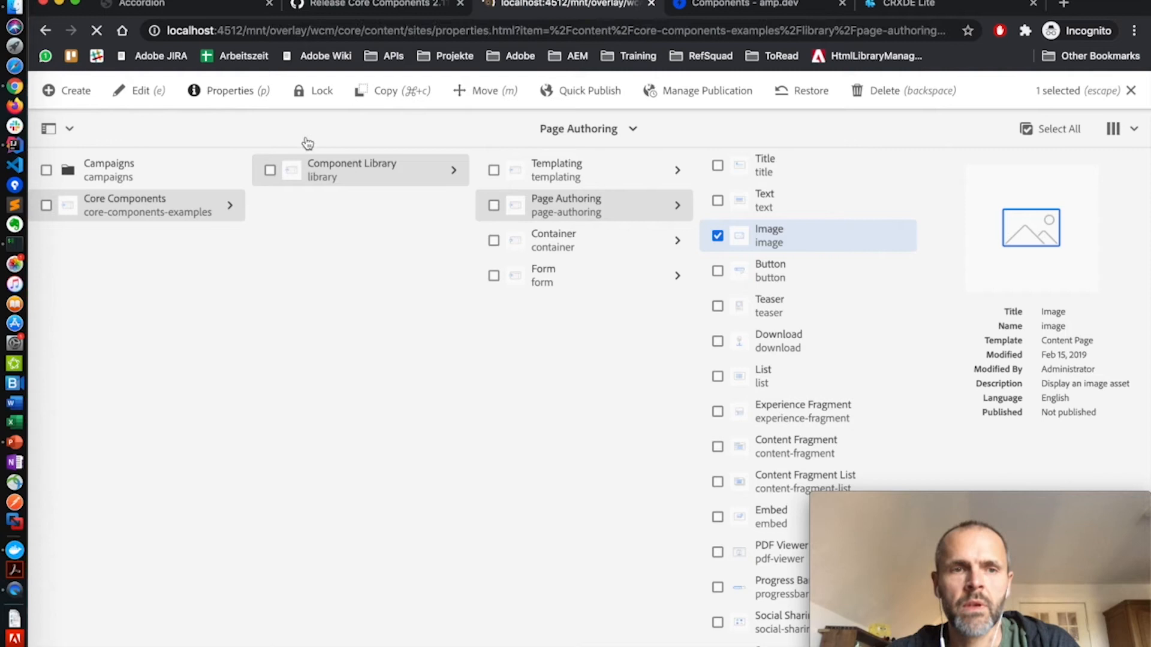
- Show the Image page properties' Export dropdown with No AMP, Paired AMP and AMP Only
click(228, 90)
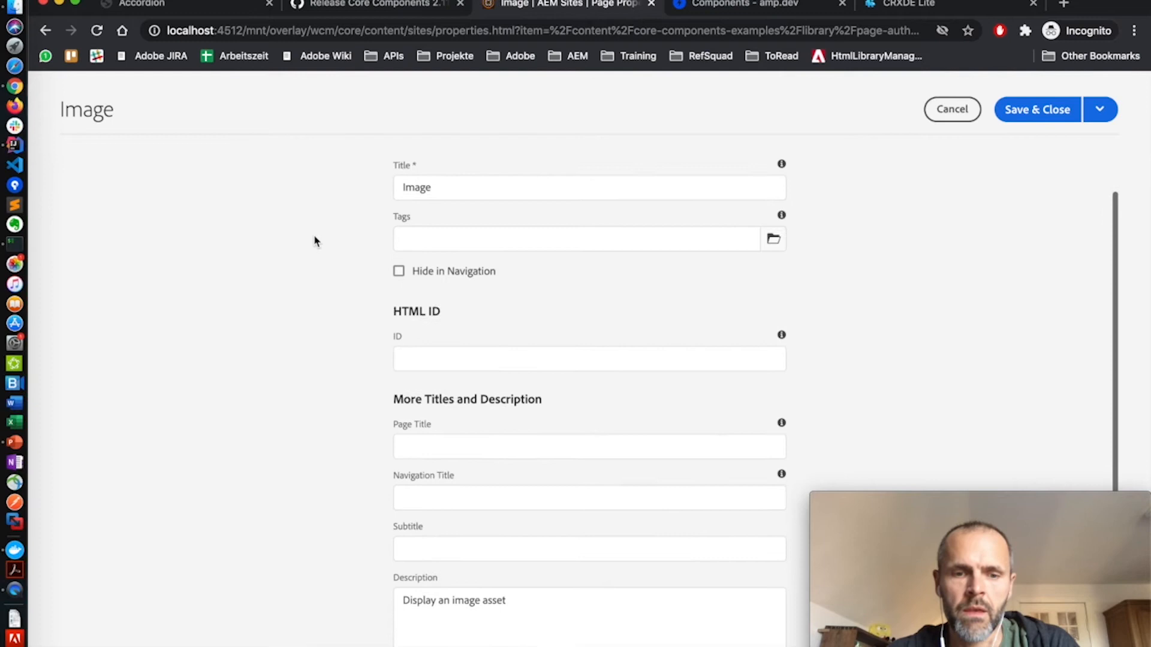
scroll(down, 3)
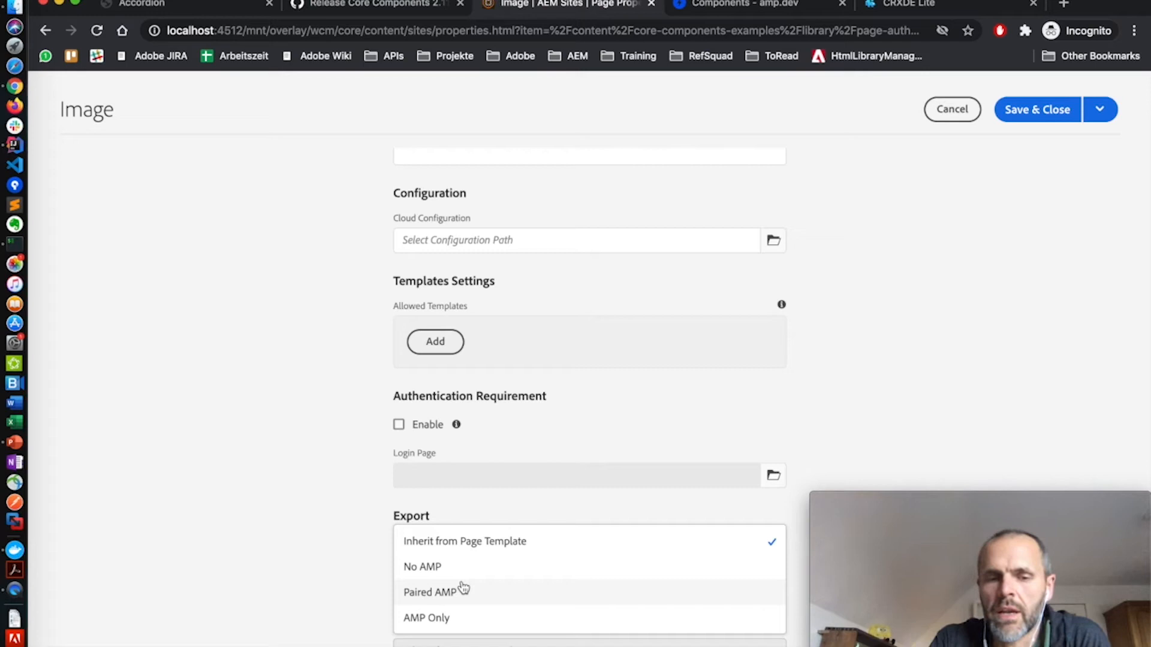
mouse_move(436, 617)
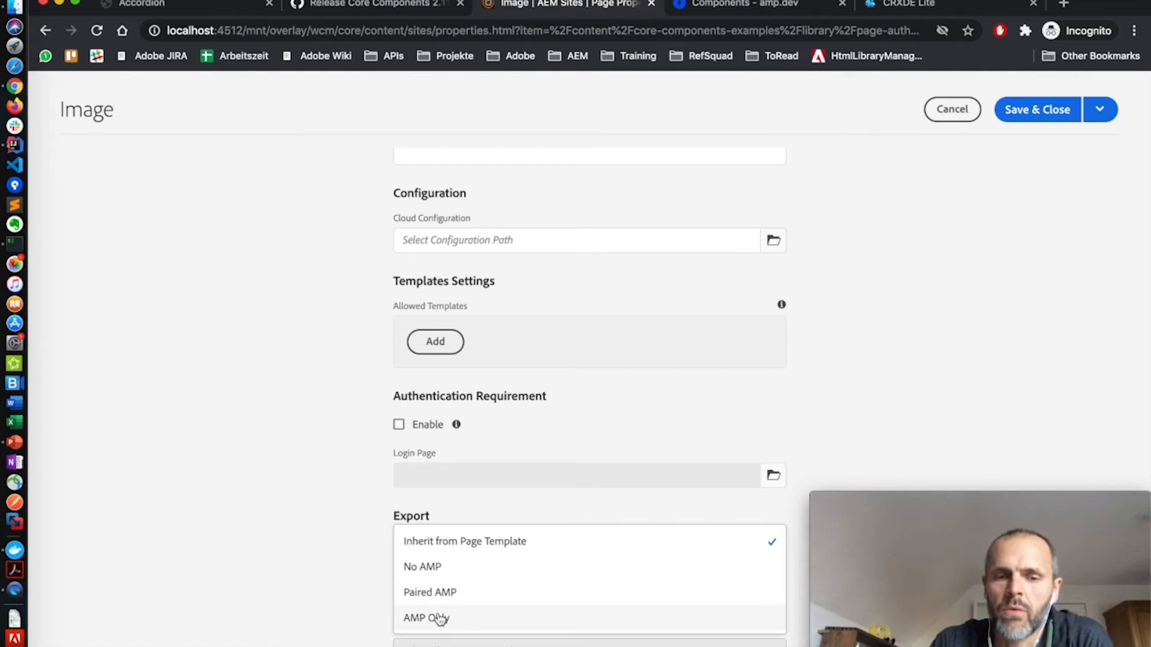
mouse_move(353, 574)
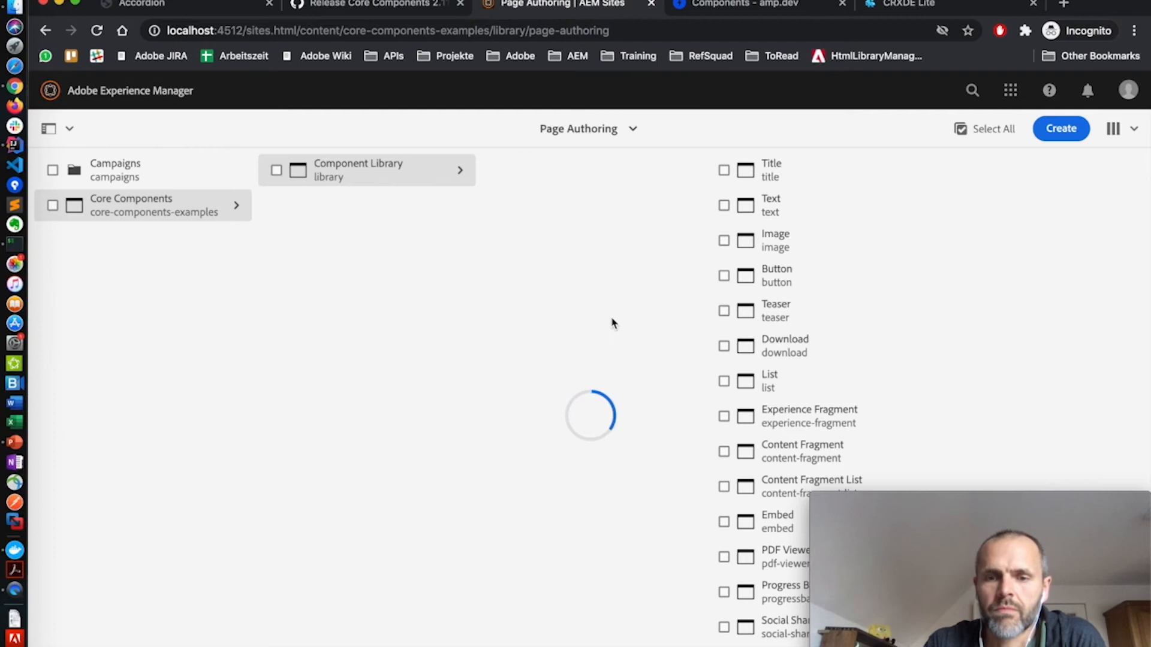
- Navigate to the core-components-examples templates folder listing the Content Page template
click(367, 169)
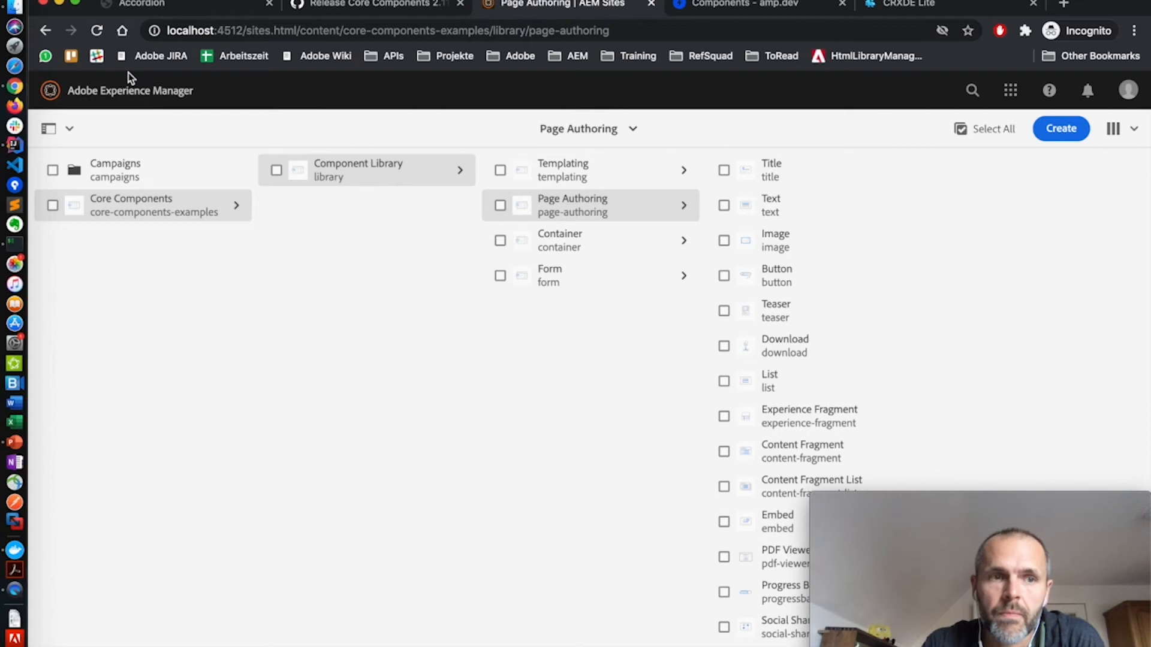
click(1009, 90)
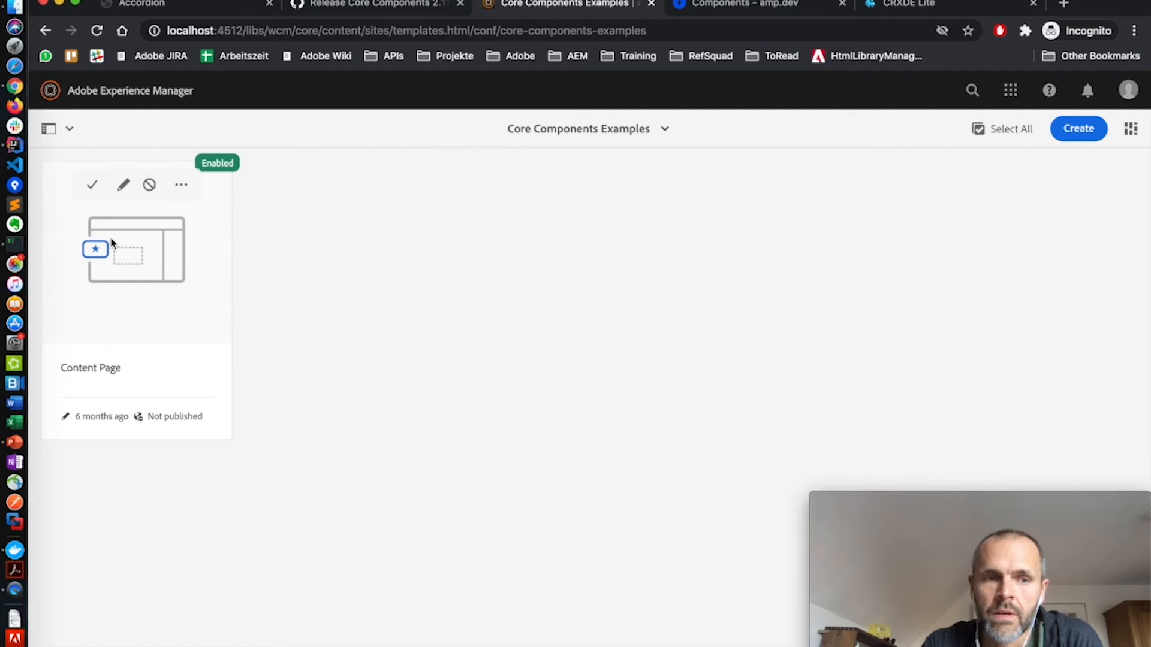
click(124, 185)
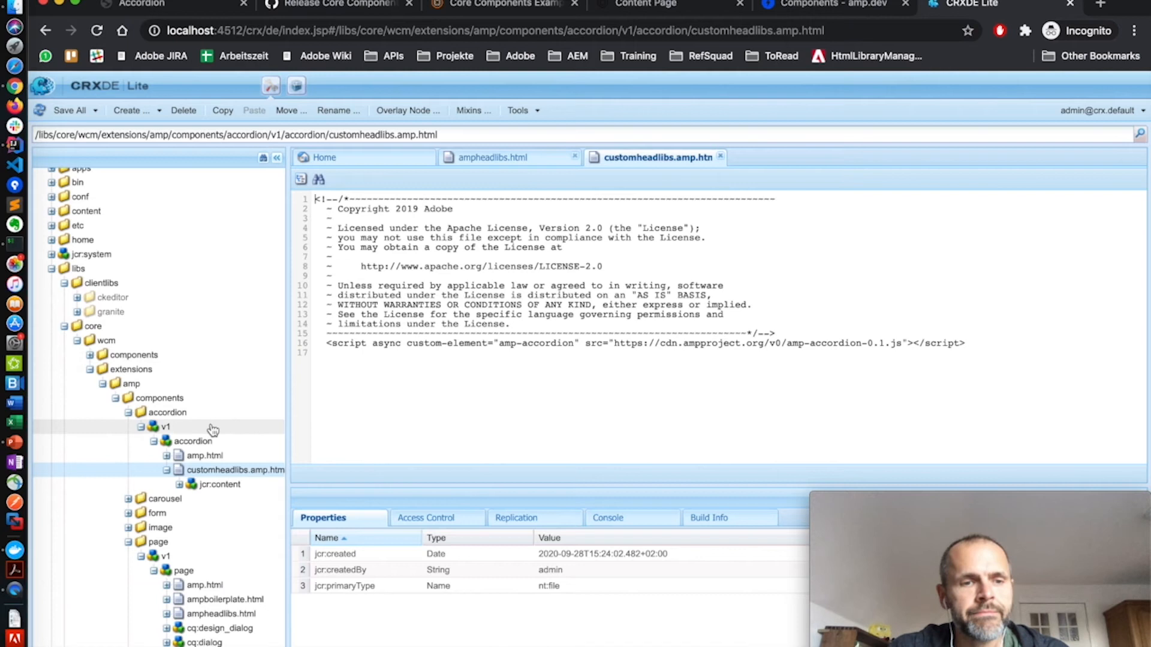
mouse_move(127, 341)
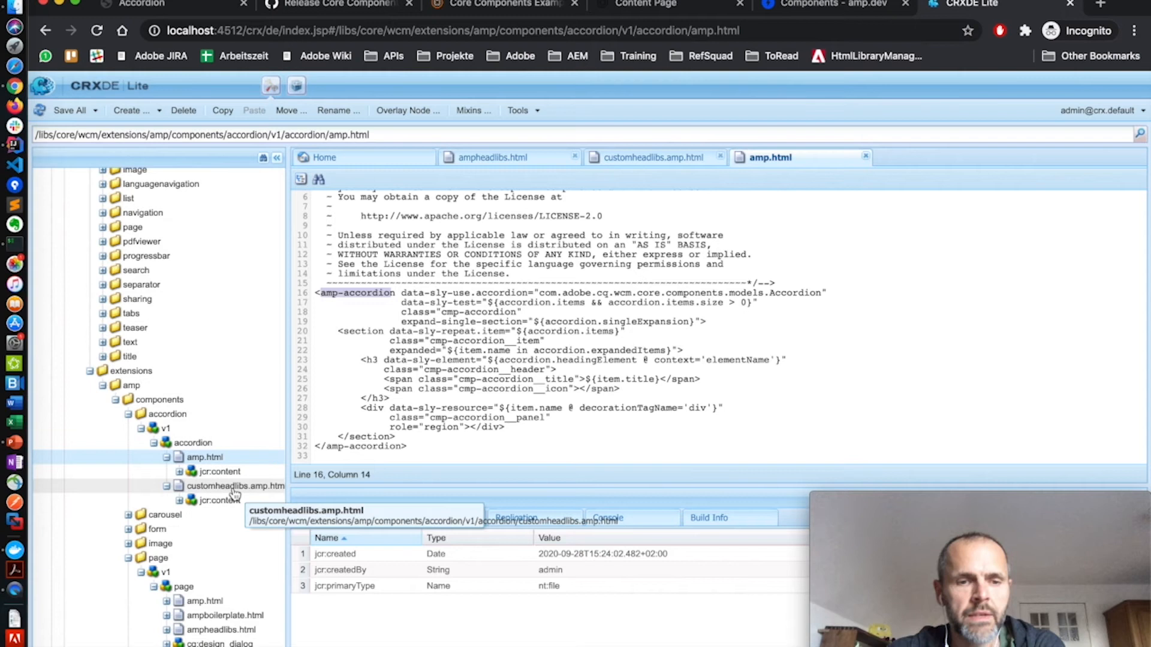
- Bring the accordion's customheadlibs.amp.html with its amp-accordion script back into the editor
click(236, 486)
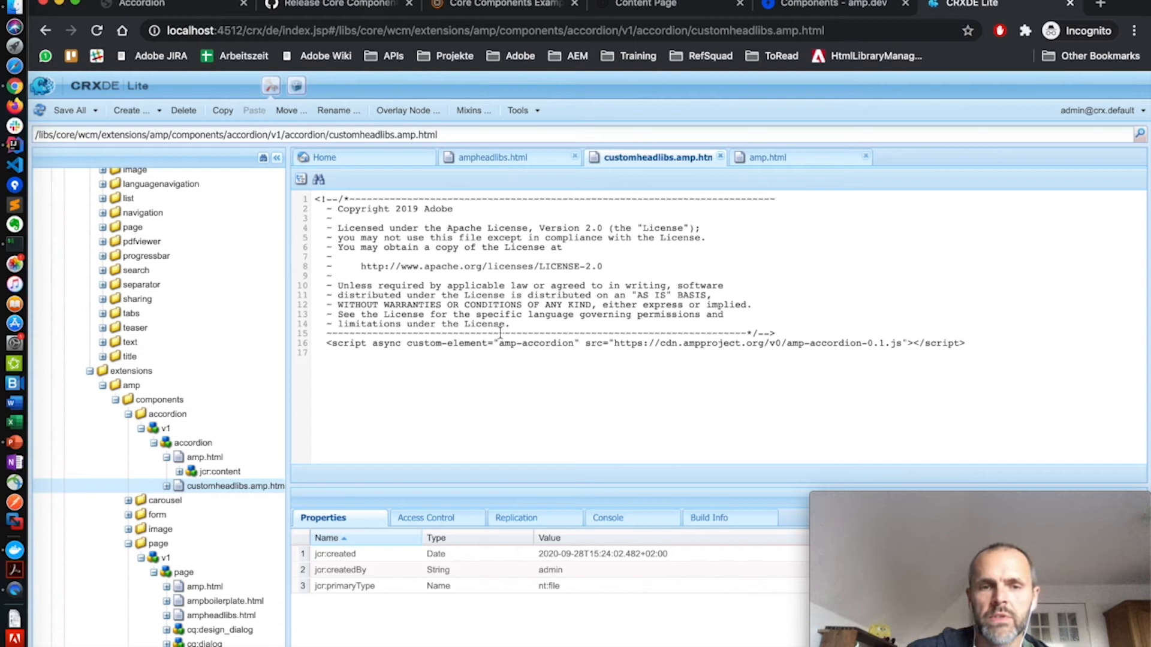
click(192, 443)
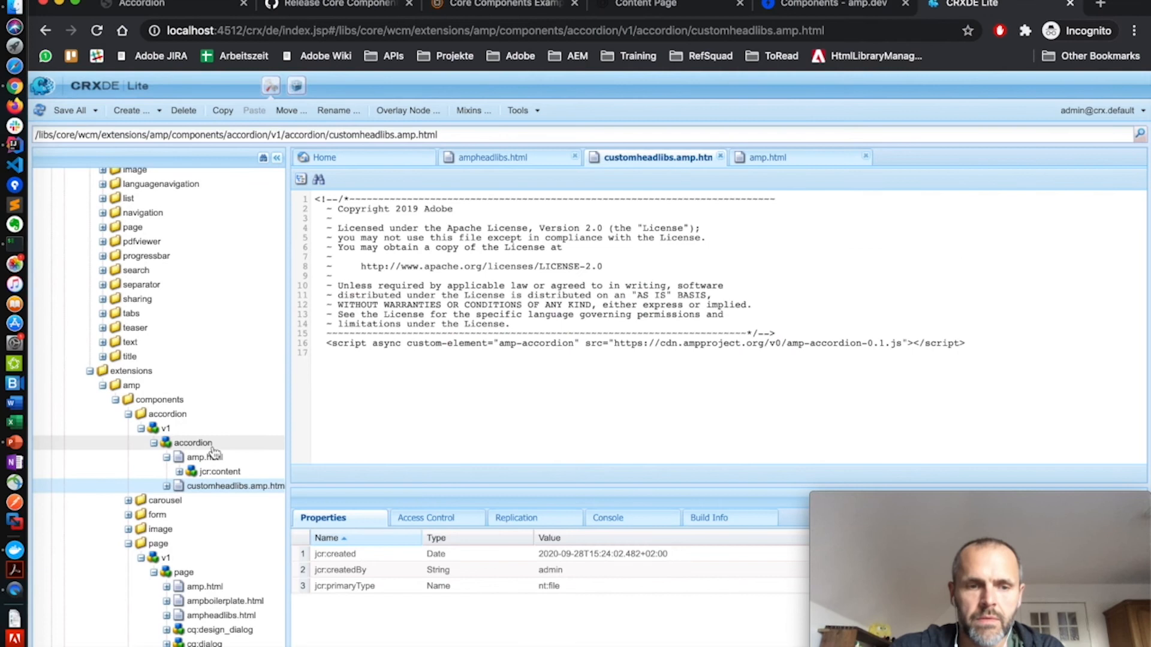
scroll(down, 3)
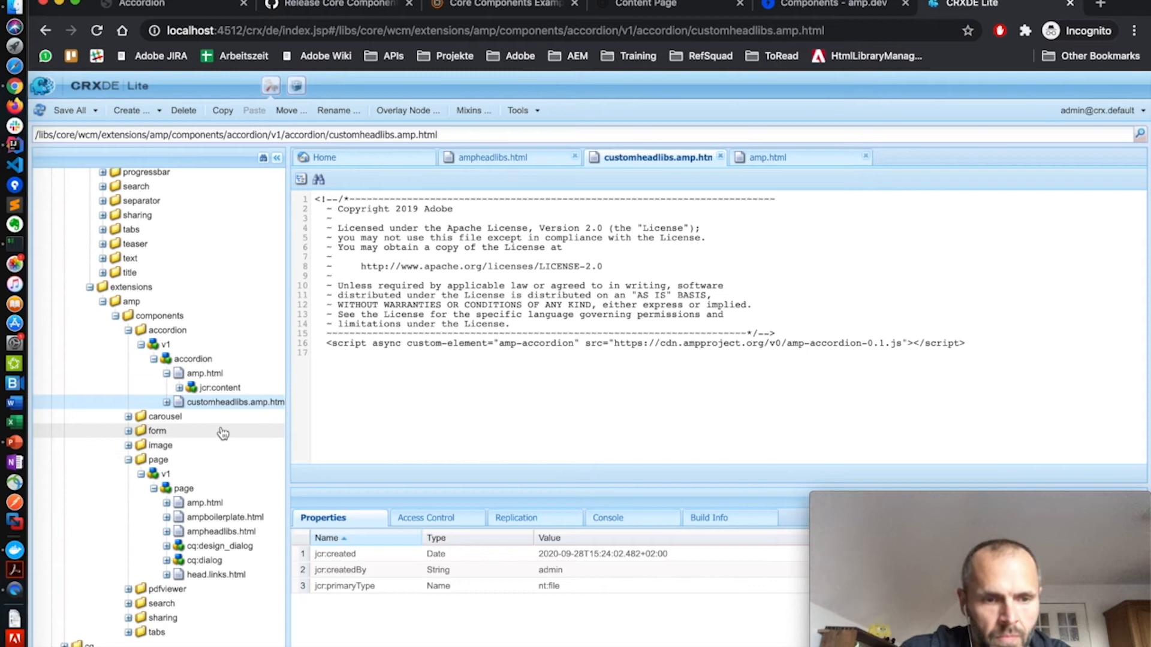
- Expand the pdfviewer component's v1 folder to reveal its clientlibs/amp folder and customheadlibs.amp.html
click(164, 603)
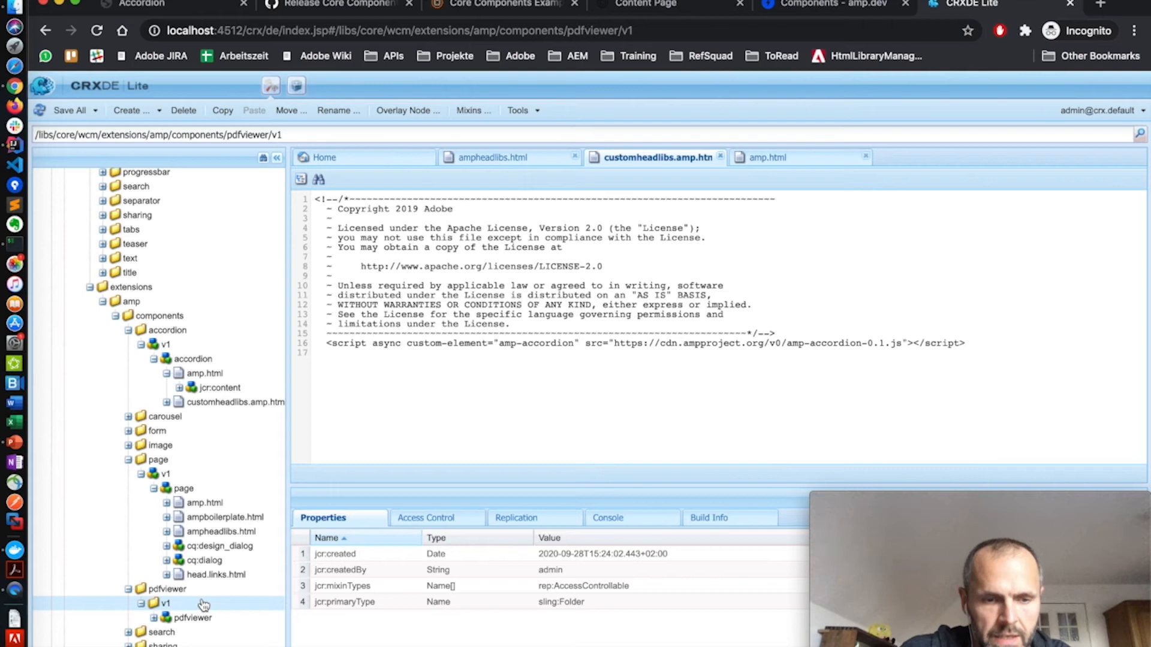
click(207, 455)
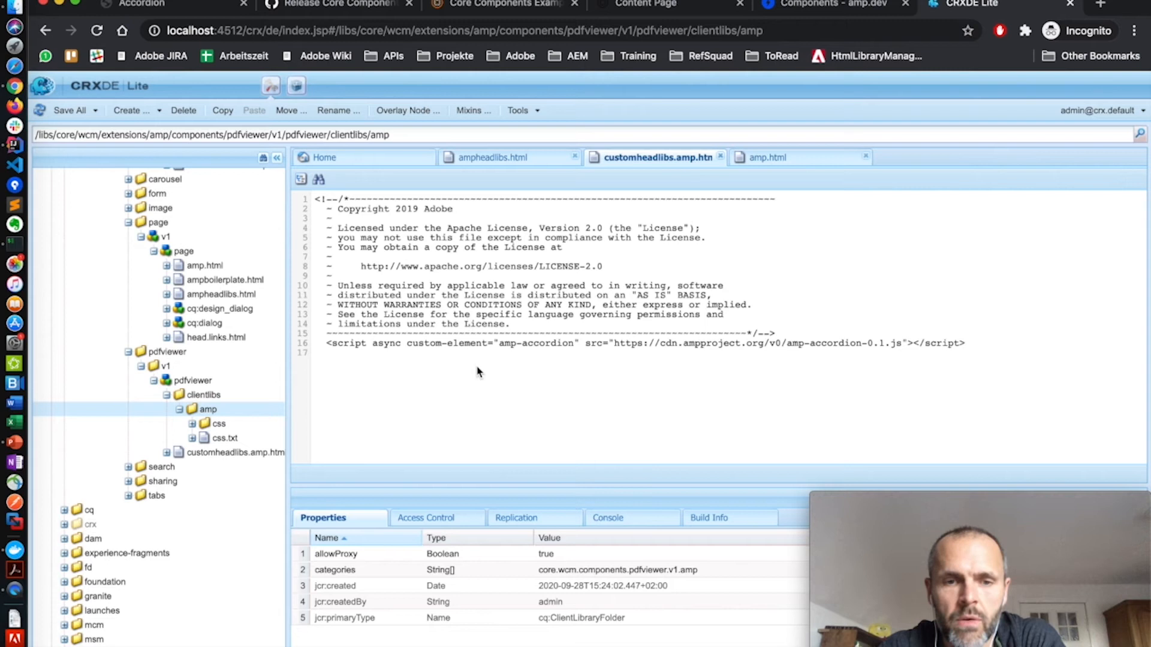
mouse_move(476, 360)
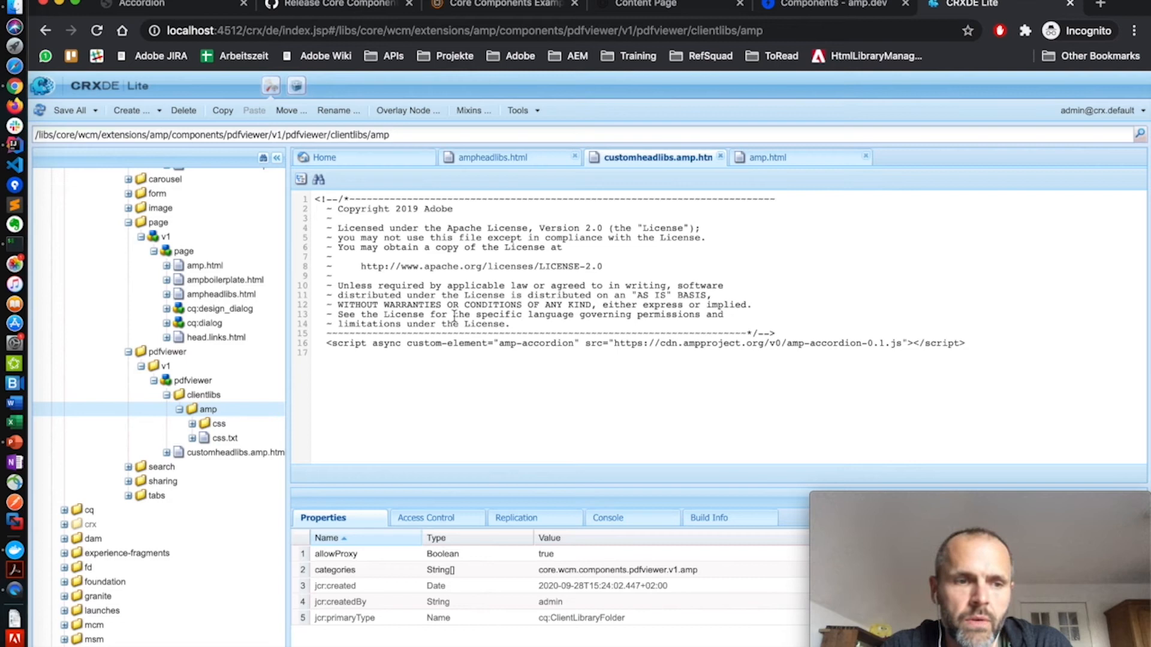
click(221, 331)
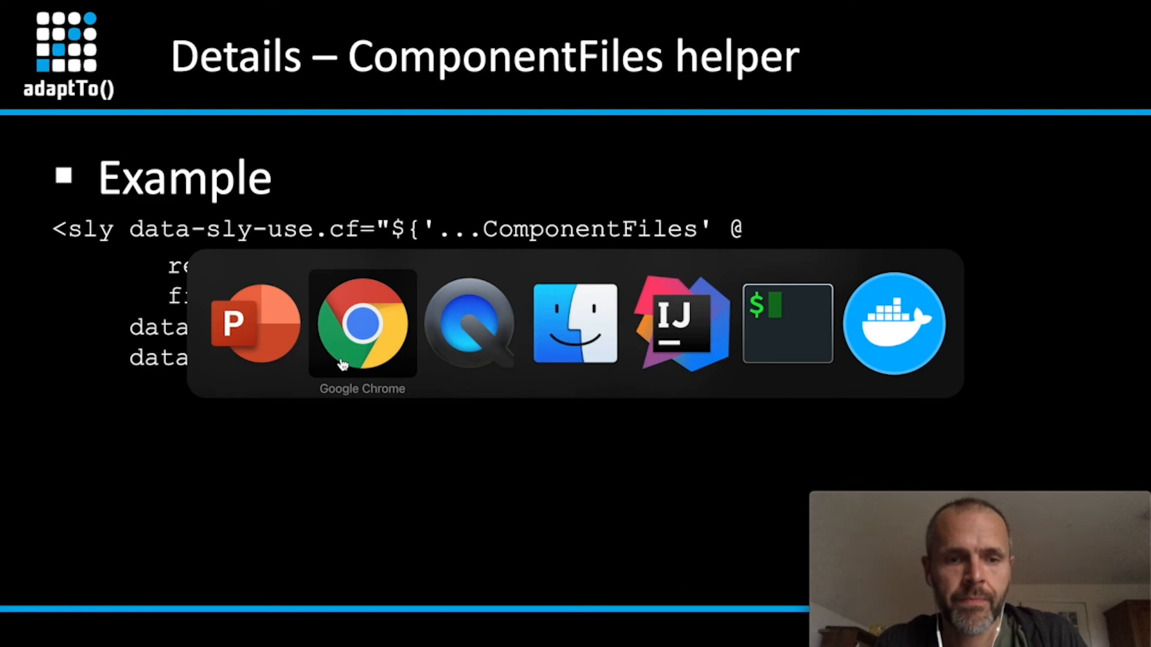
- Show the page component's ampheadlibs.html in the CRXDE tree, scrolled right to read its path
click(362, 325)
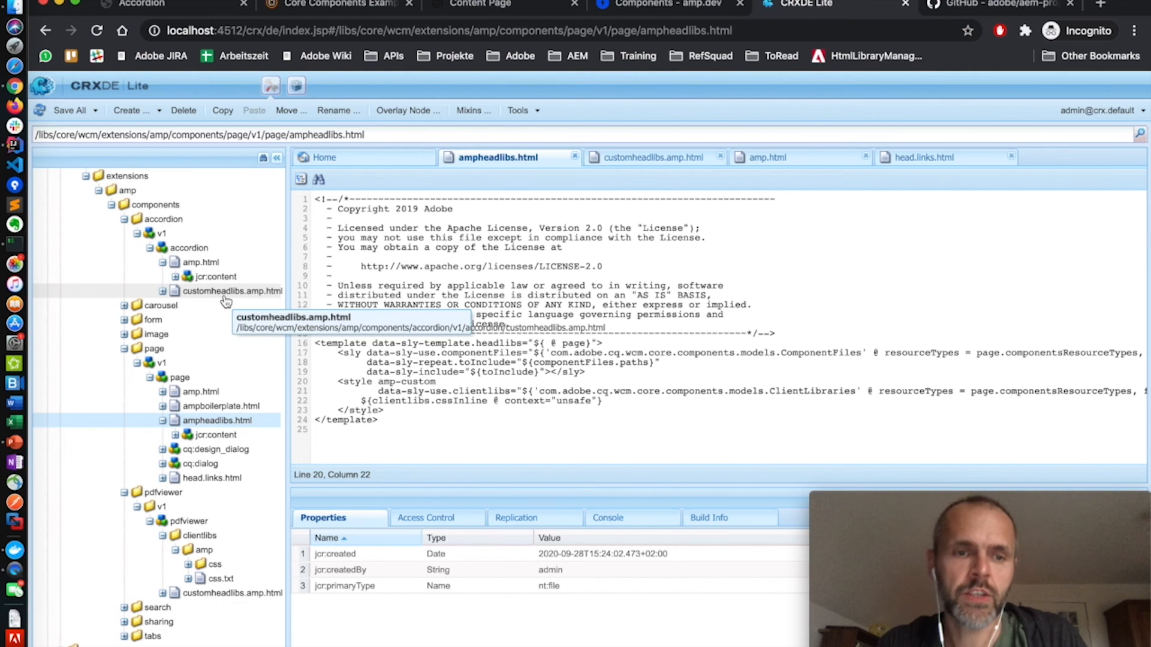
scroll(right, 3)
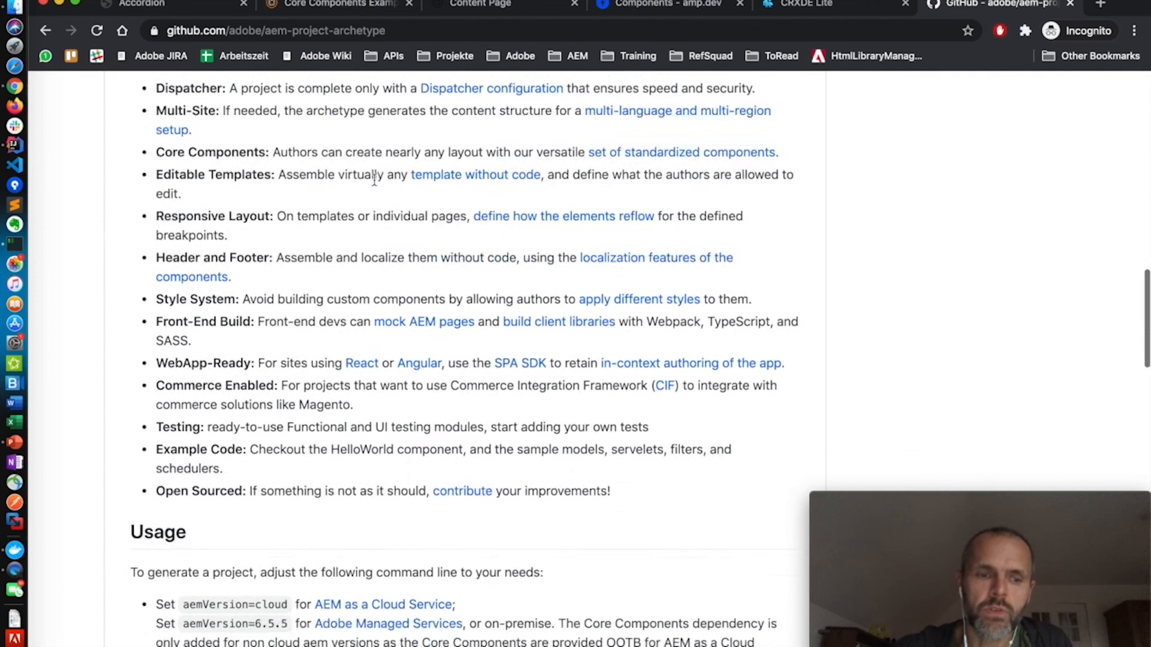
- Scroll the archetype README down to the properties table's amp row enabling AMP support
scroll(down, 3)
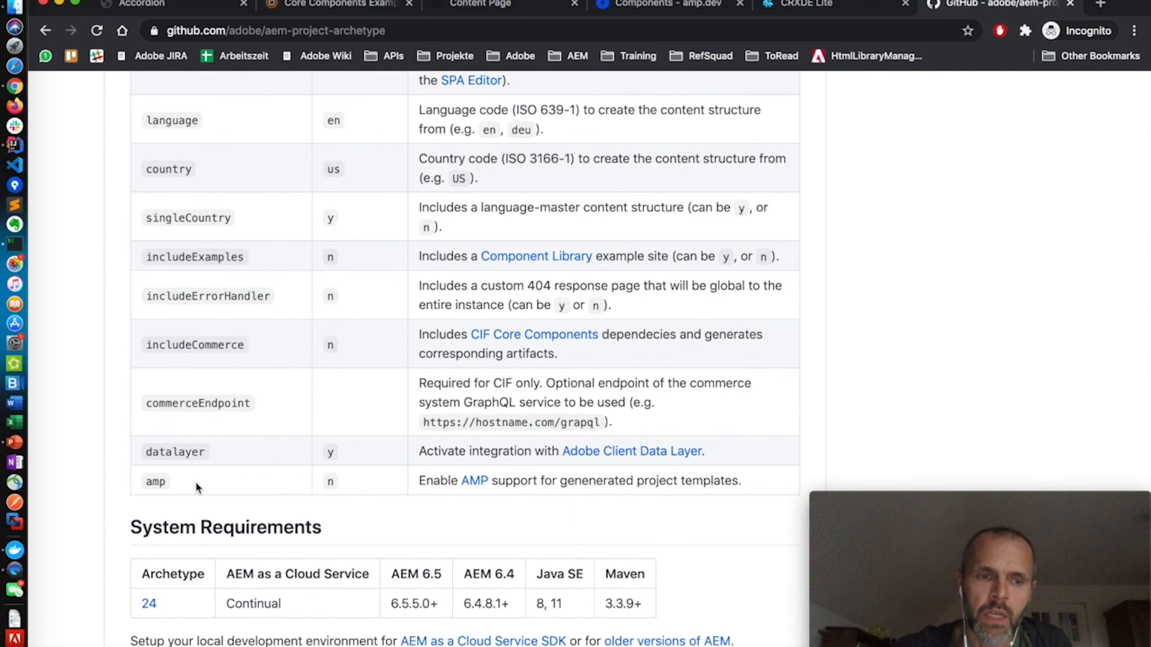
mouse_move(171, 488)
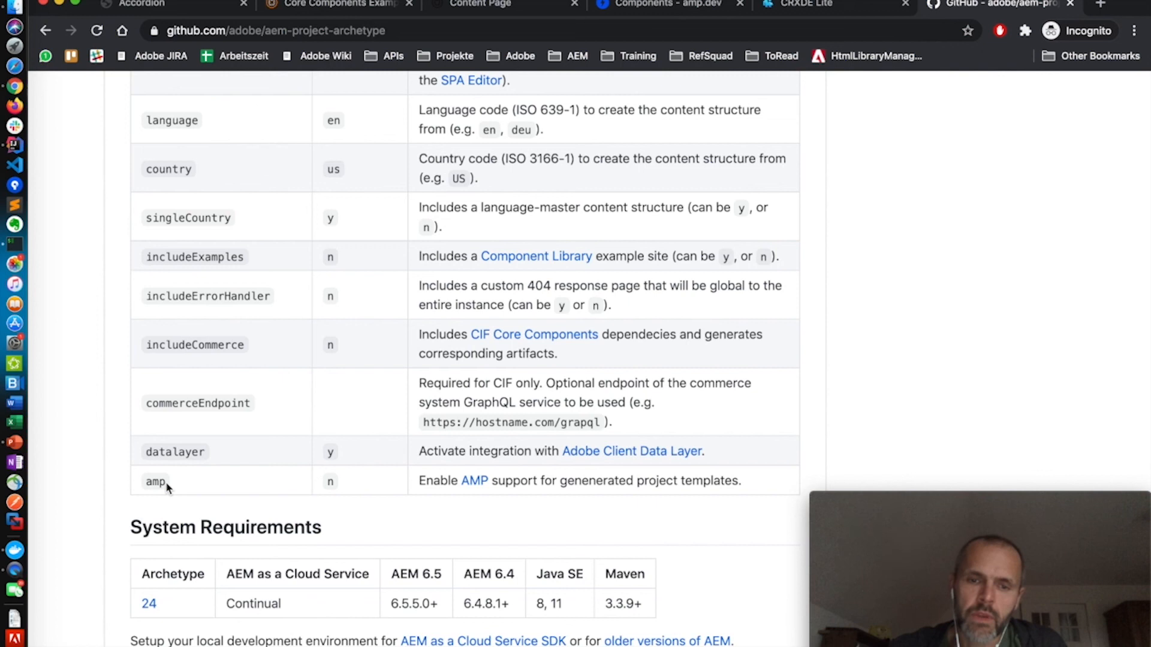